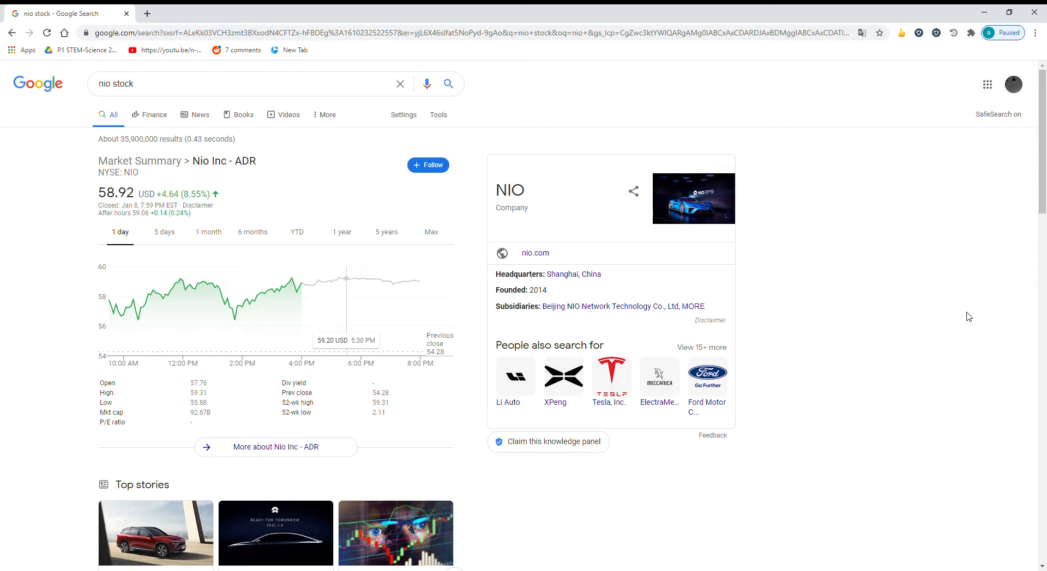
Switch the NIO price chart to the 1 year range, showing early 2020 to January 2021
{"action": "left_click", "coordinate": [342, 232]}
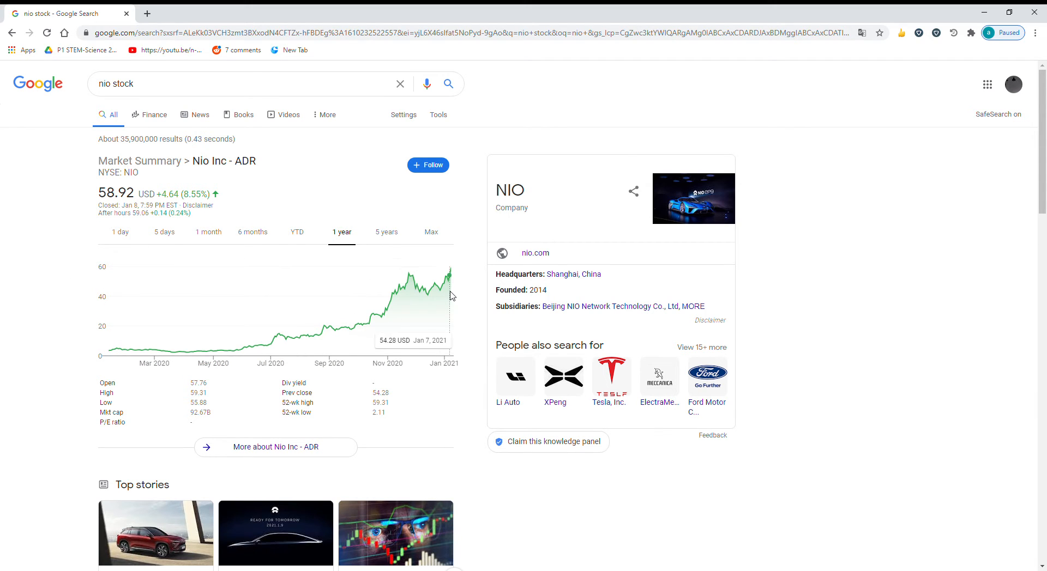
{"action": "mouse_move", "coordinate": [124, 310]}
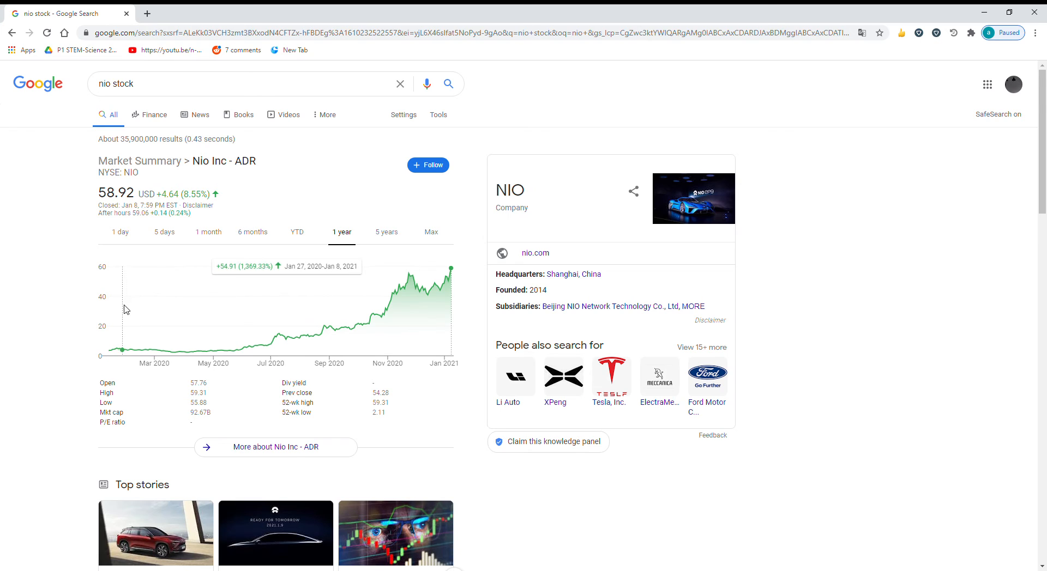
{"action": "mouse_move", "coordinate": [185, 340]}
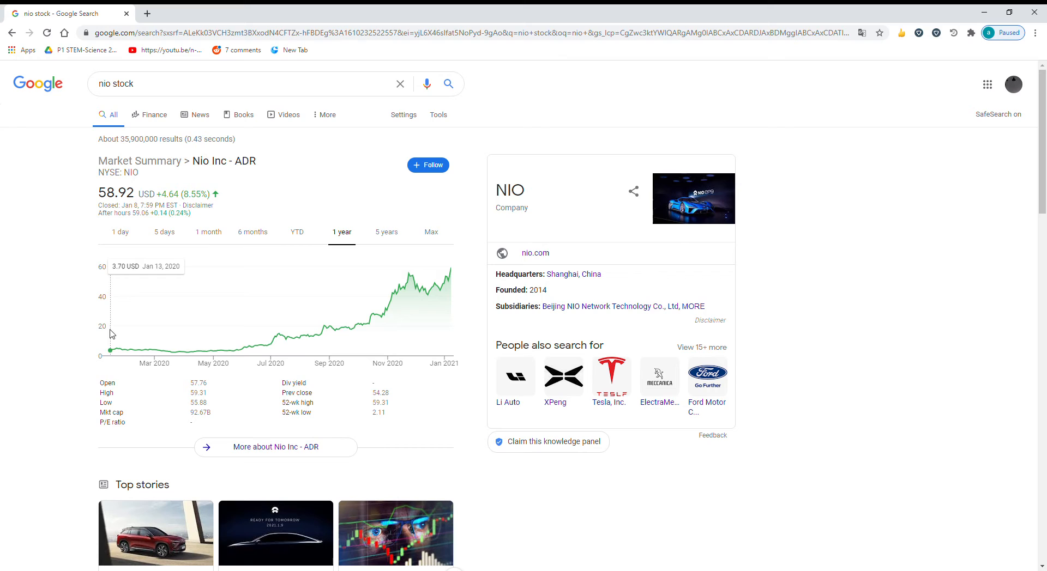
{"action": "mouse_move", "coordinate": [152, 307]}
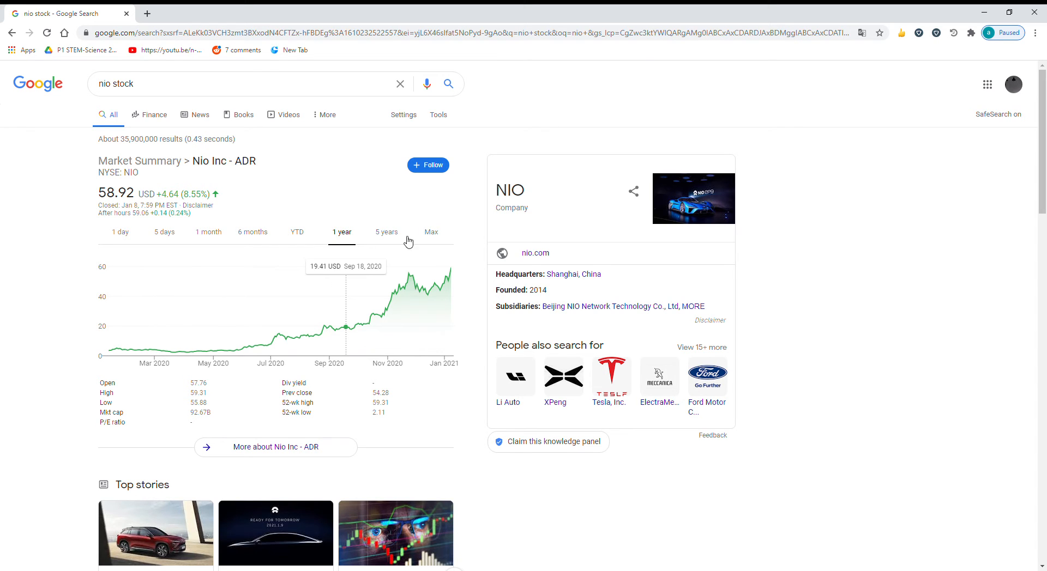
Switch the NIO price chart to the 5 years range, spanning 2018 to January 2021
{"action": "left_click", "coordinate": [386, 232]}
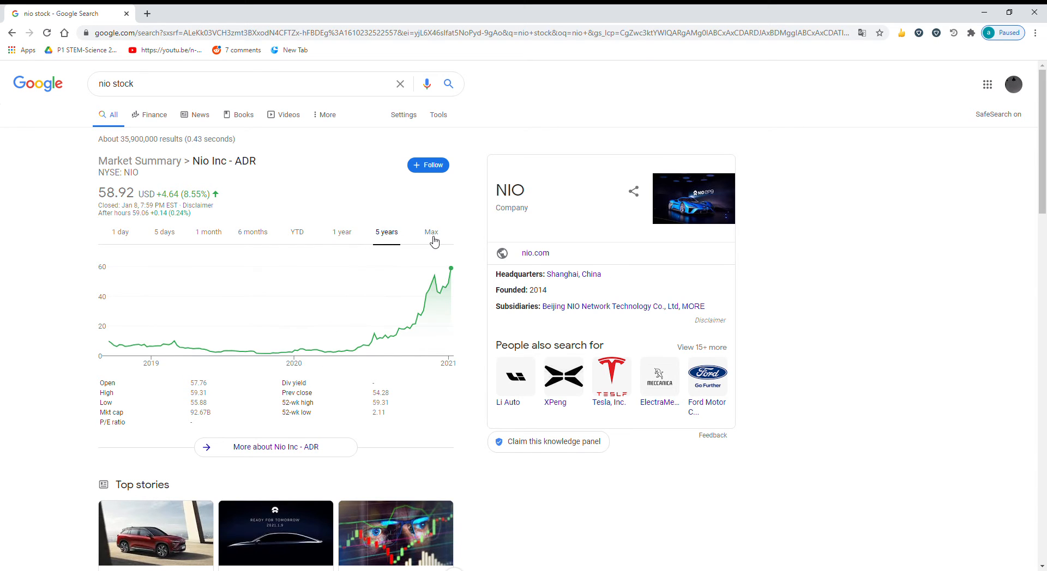
{"action": "left_click", "coordinate": [432, 231]}
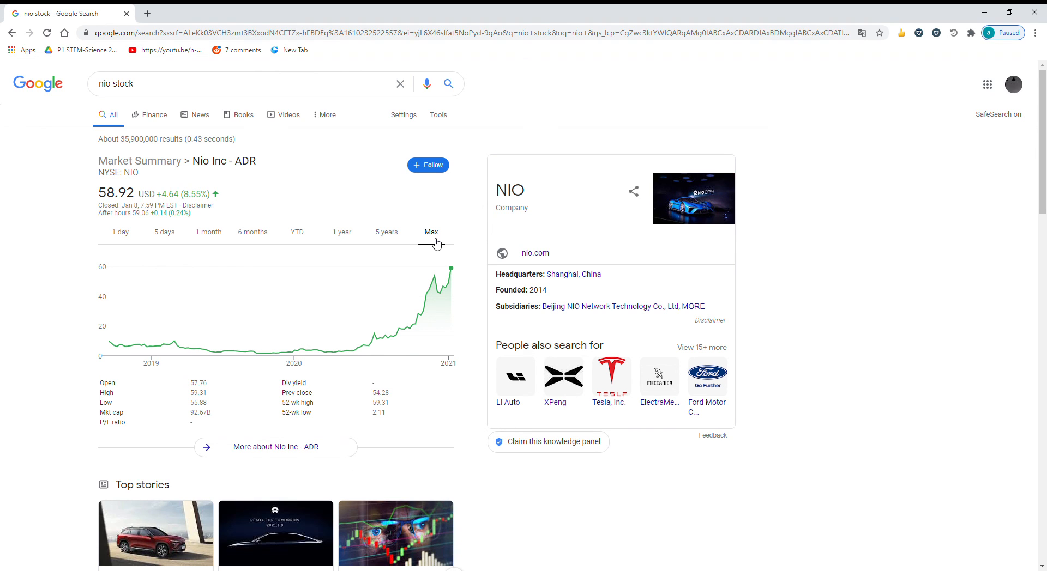
Switch the NIO price chart to the Max range for its full price history
{"action": "left_click", "coordinate": [431, 232]}
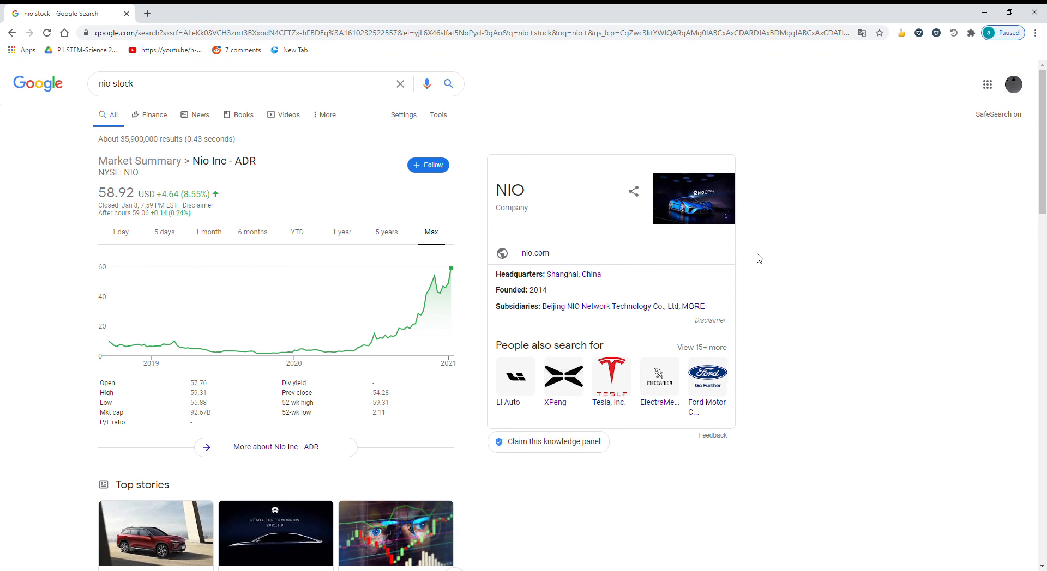
{"action": "mouse_move", "coordinate": [572, 162]}
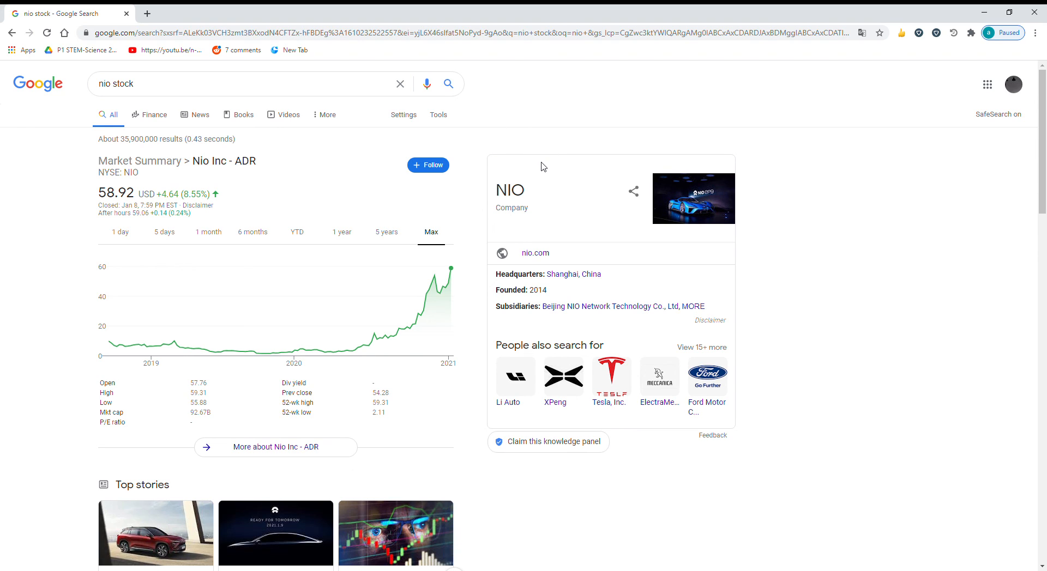
{"action": "mouse_move", "coordinate": [531, 164]}
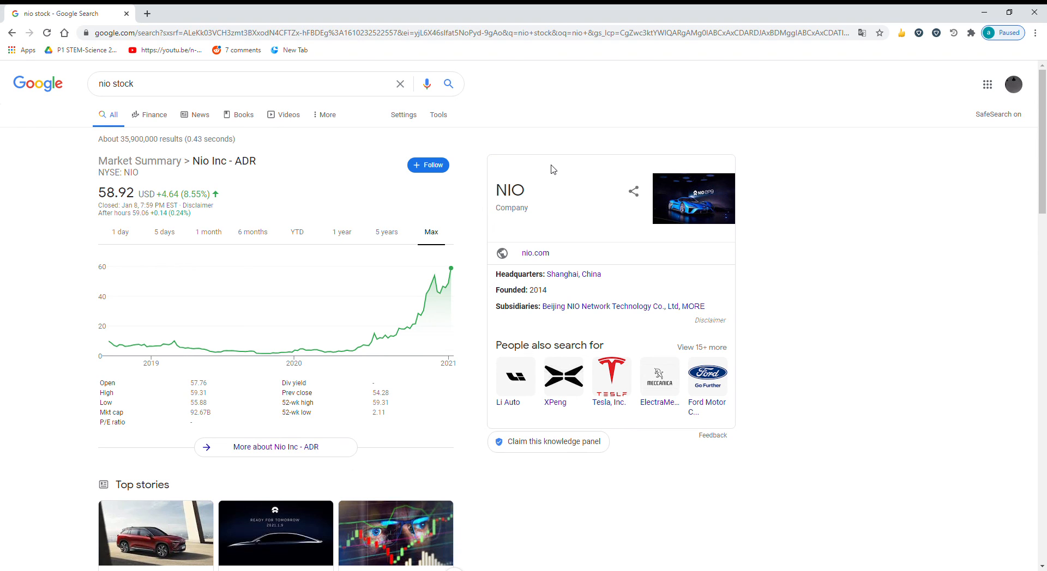
{"action": "mouse_move", "coordinate": [542, 164]}
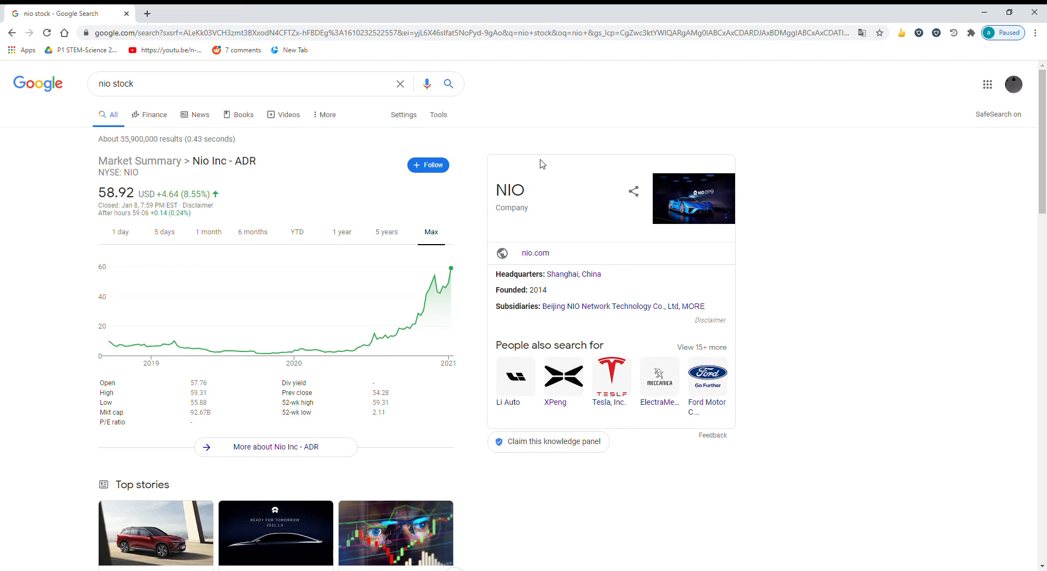